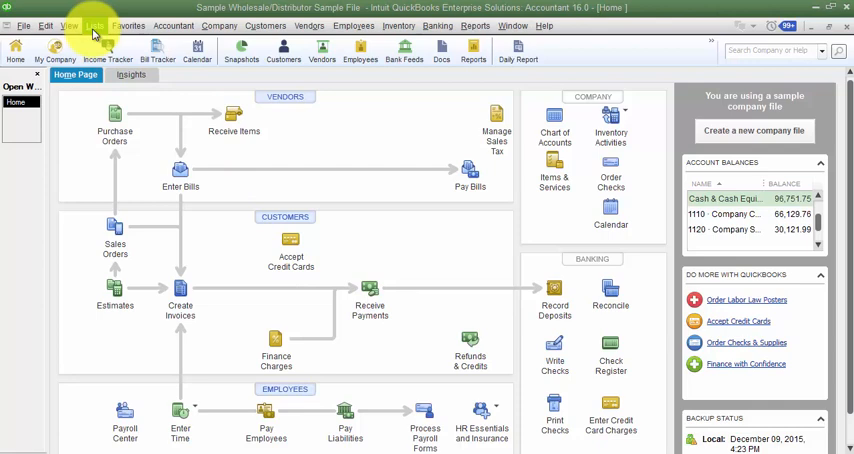
Open the Sales Rep List from the Customer & Vendor Profile Lists
click(94, 25)
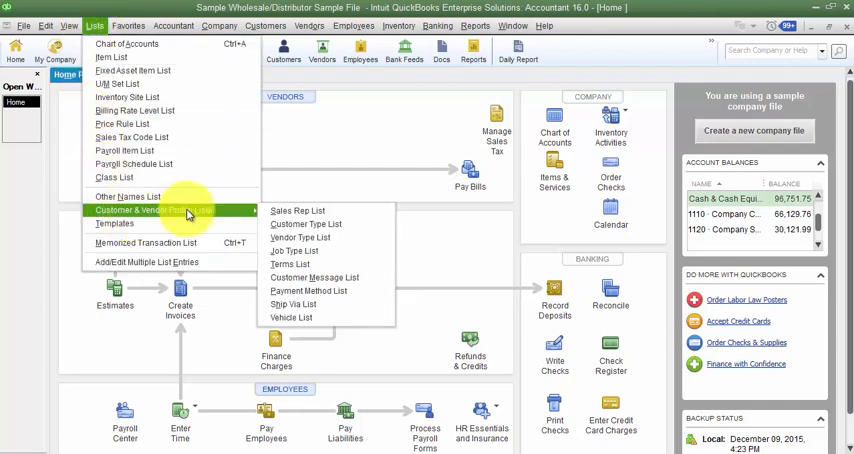
mouse_move(298, 210)
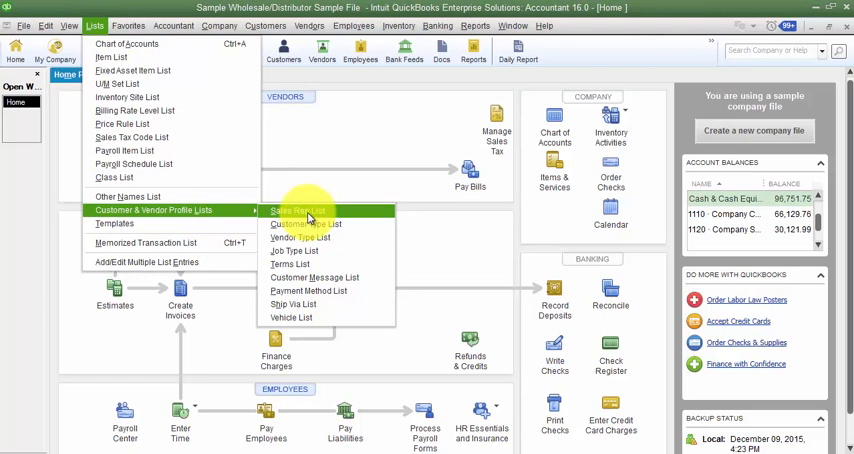
click(297, 210)
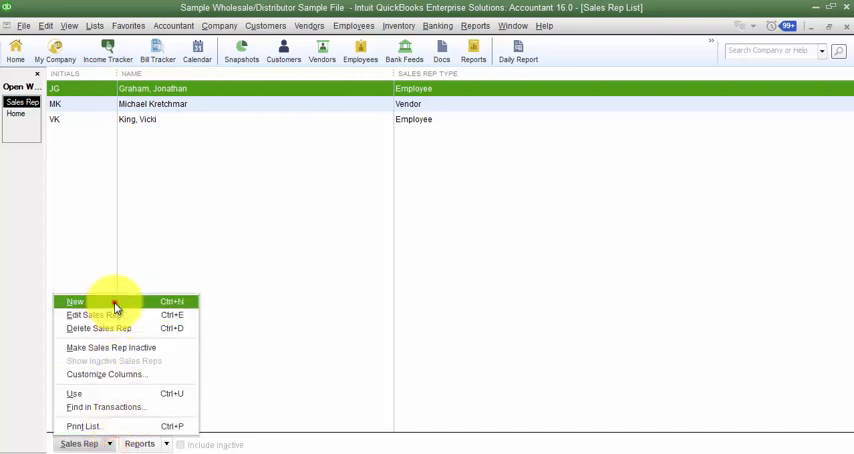
click(75, 301)
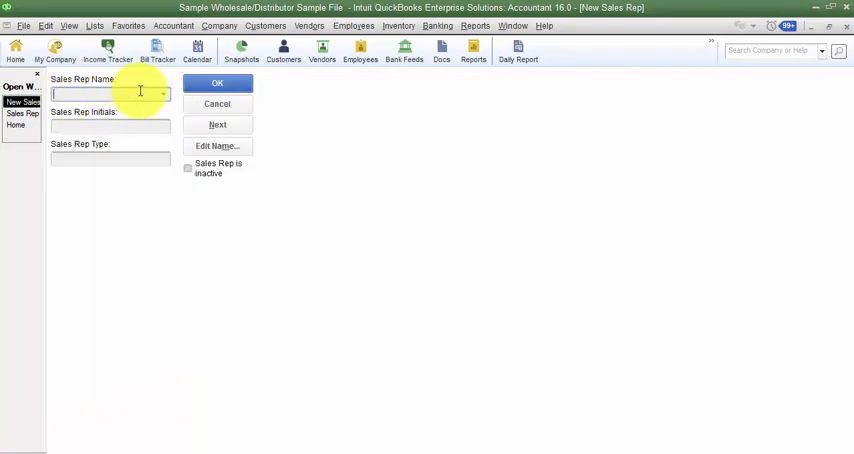
click(162, 94)
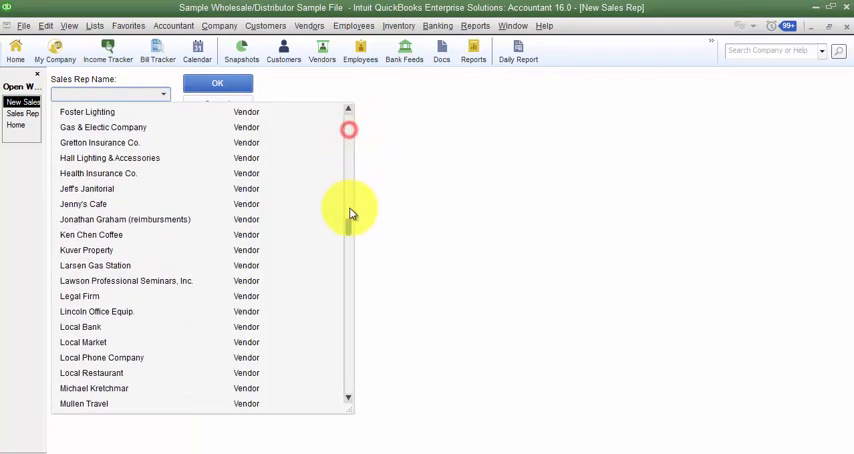
scroll(up, 3)
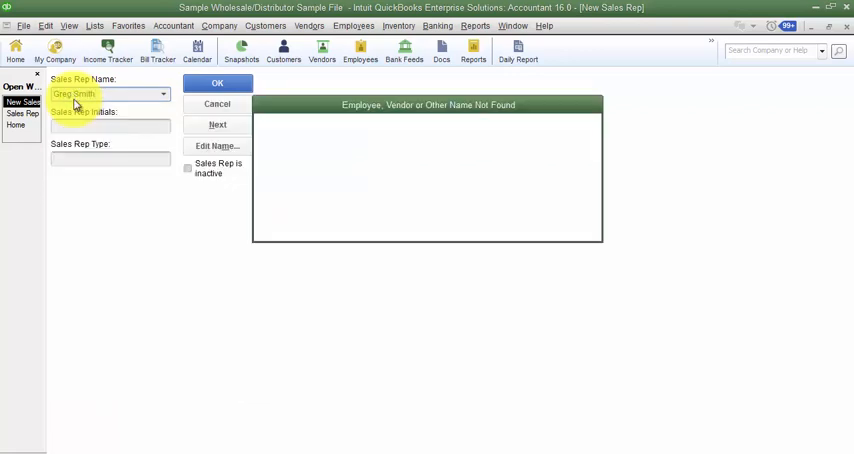
click(217, 83)
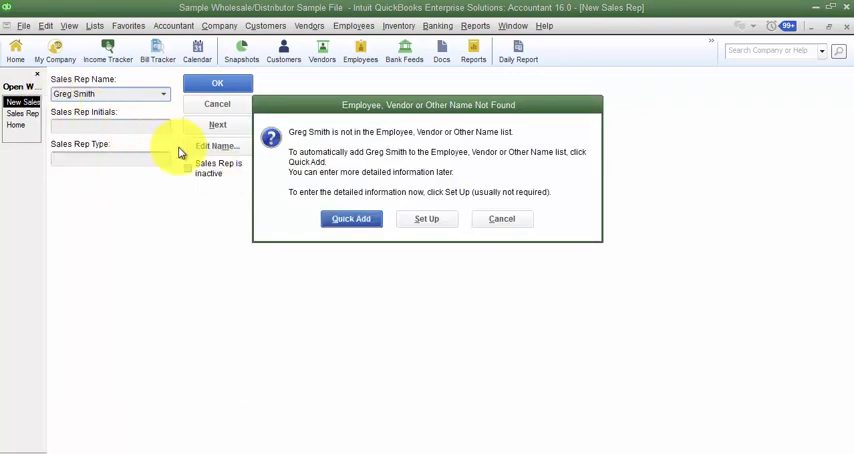
mouse_move(422, 200)
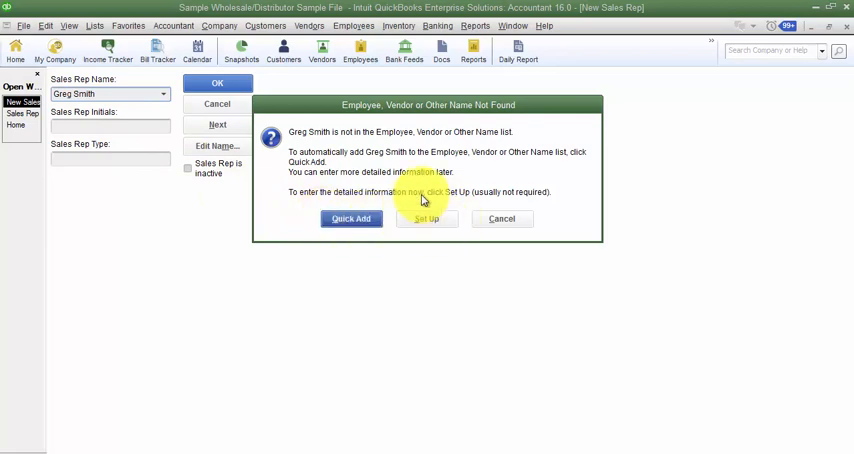
mouse_move(432, 141)
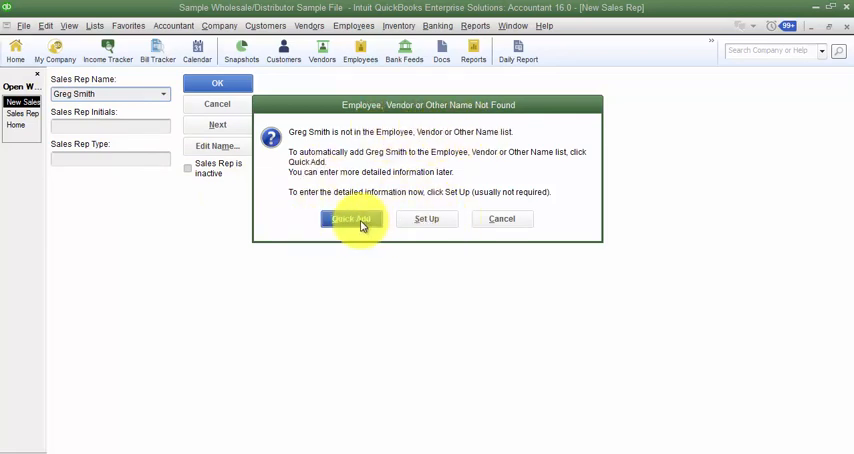
click(350, 219)
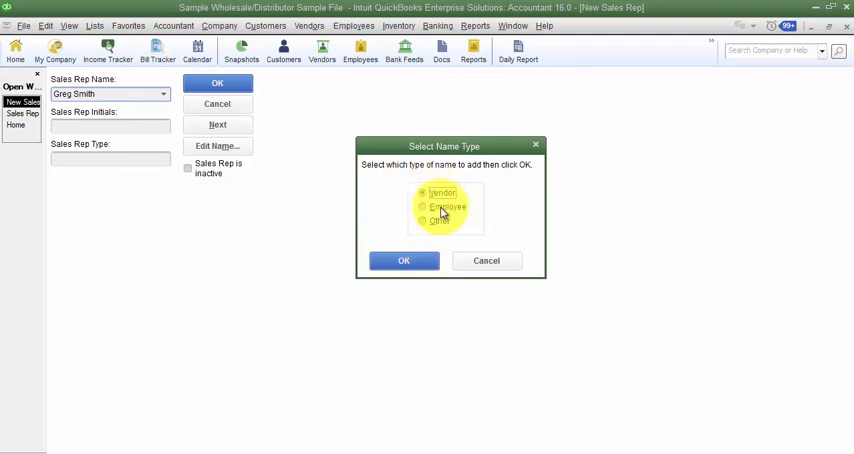
click(423, 207)
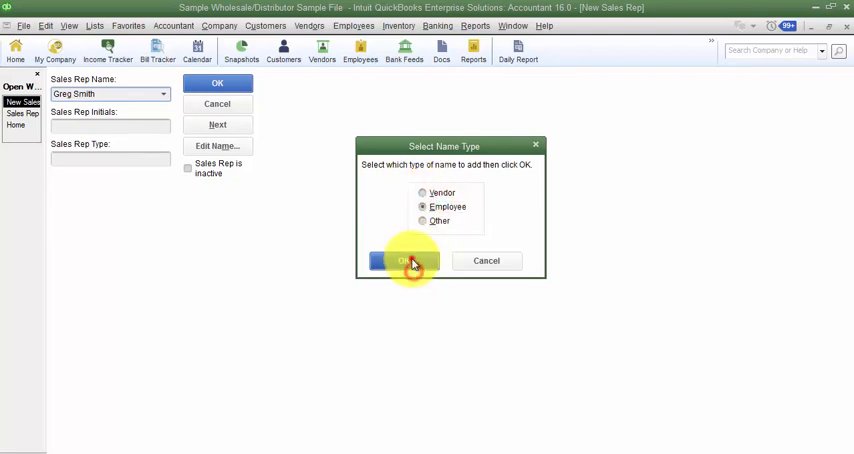
click(400, 260)
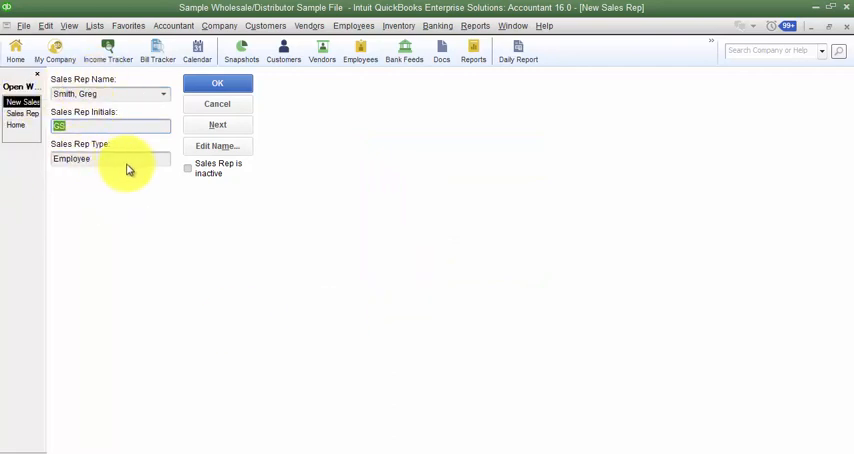
click(353, 25)
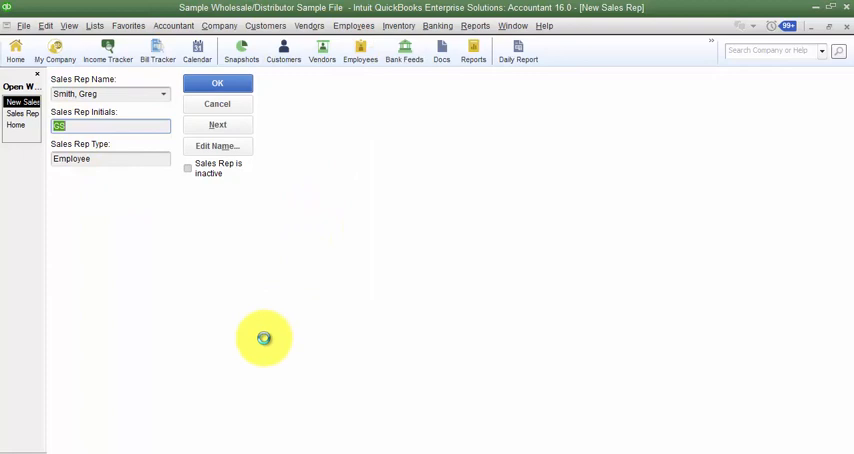
click(217, 83)
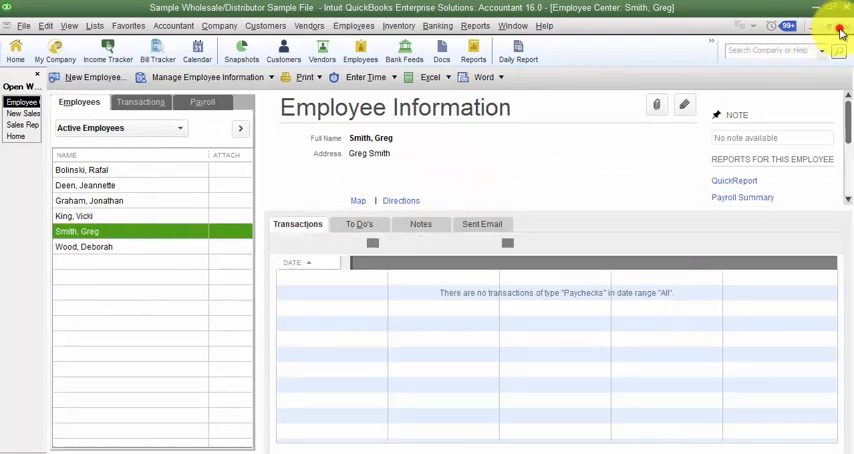
click(22, 113)
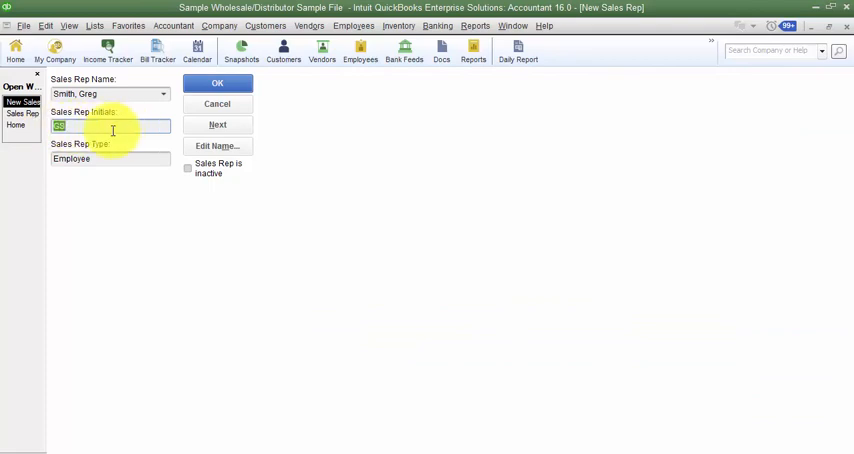
mouse_move(264, 25)
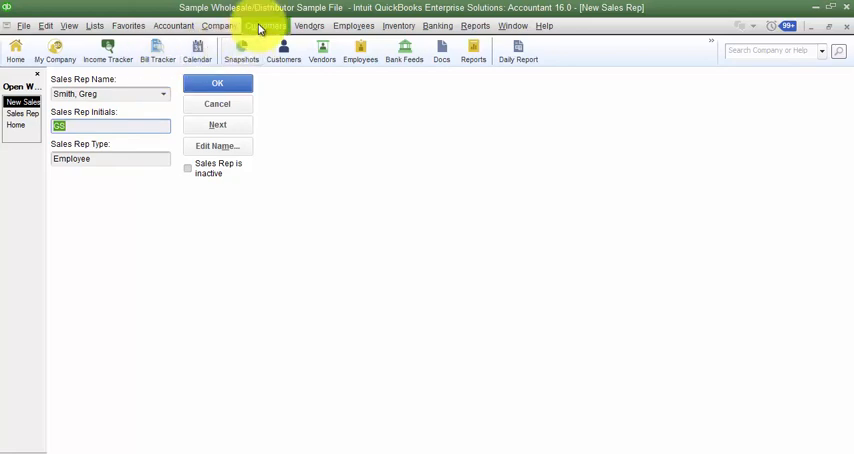
mouse_move(319, 223)
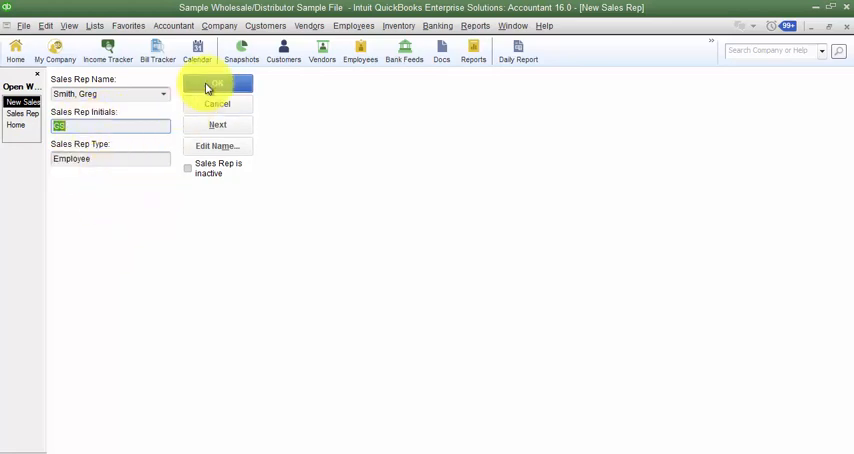
click(217, 84)
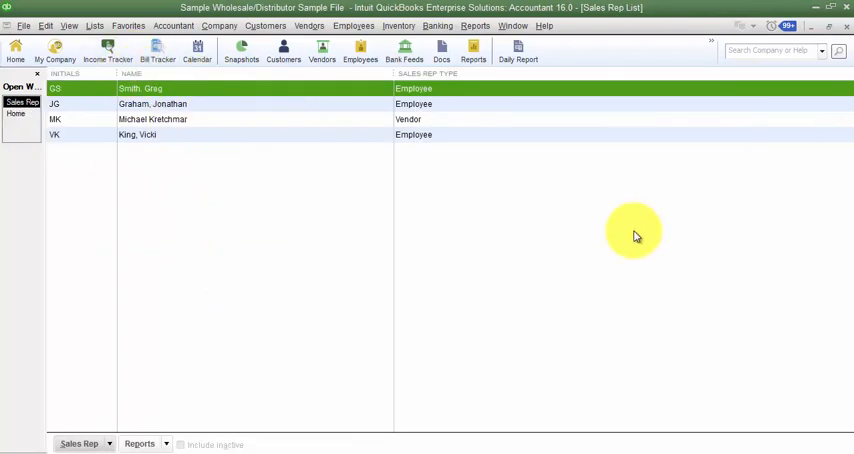
mouse_move(310, 242)
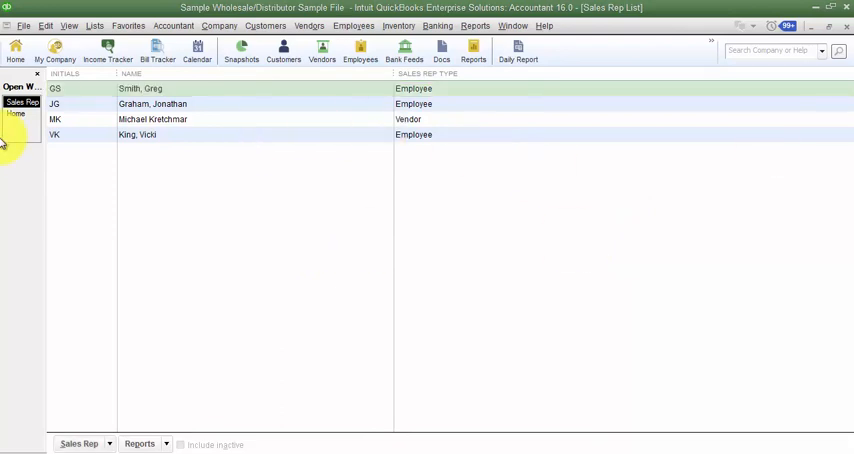
click(16, 101)
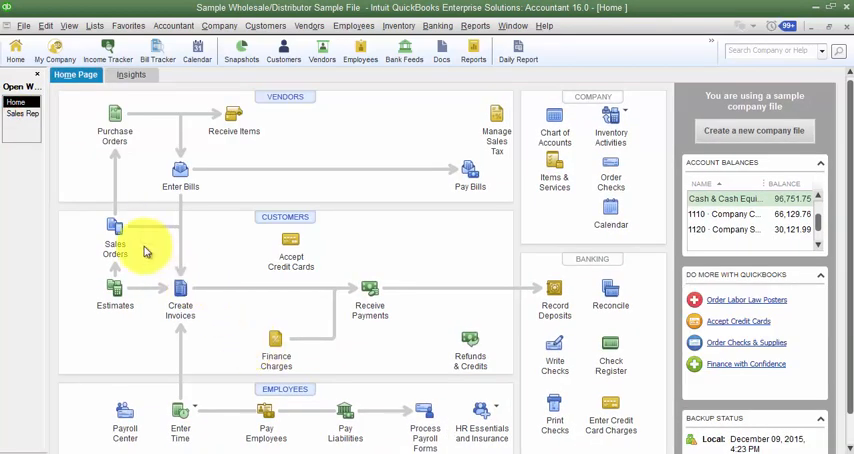
mouse_move(370, 315)
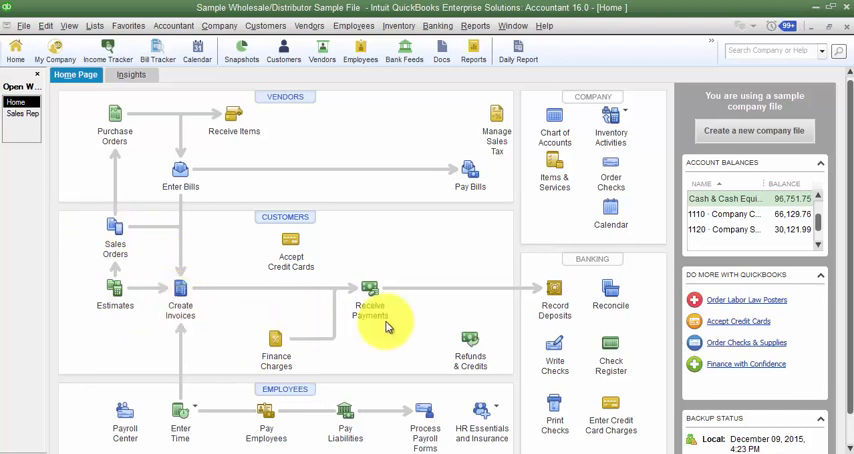
click(180, 300)
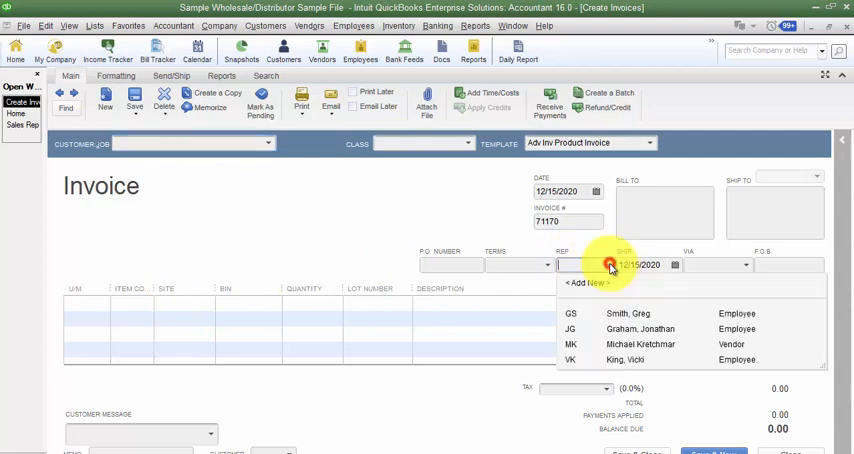
mouse_move(610, 268)
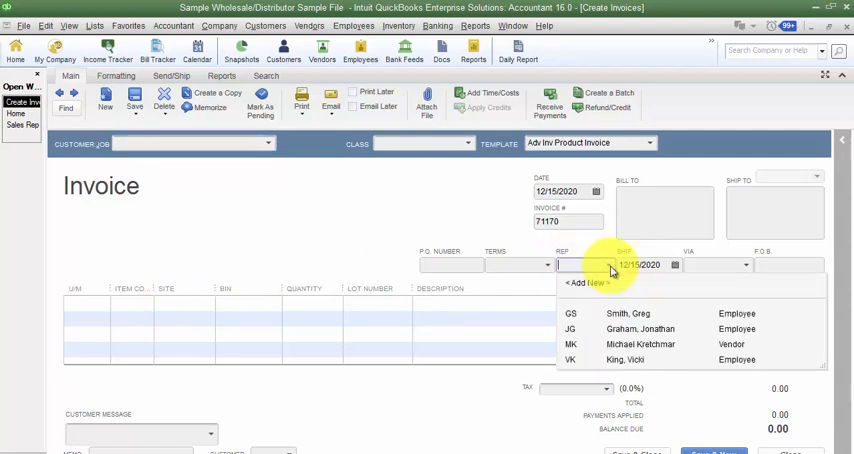
mouse_move(624, 360)
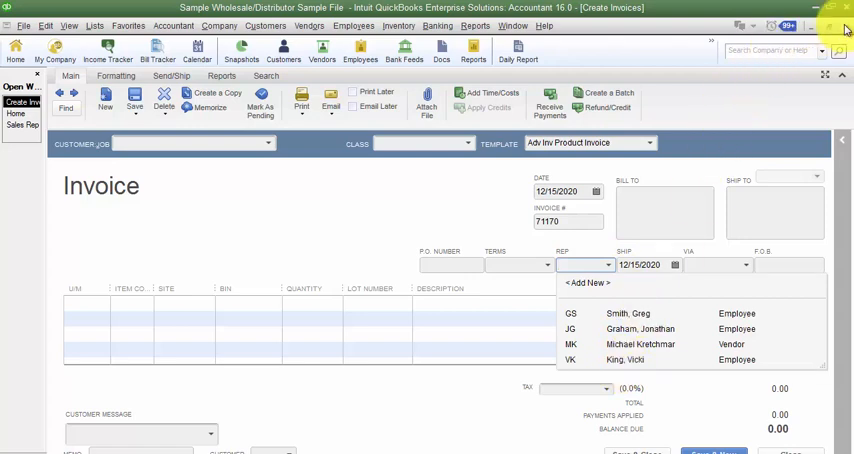
click(15, 50)
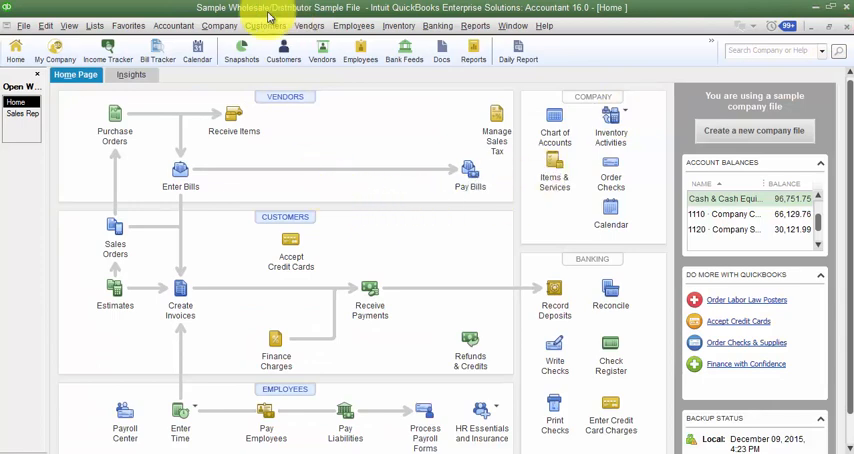
Open Kern Lighting Warehouse for editing in the Customer Center
click(265, 25)
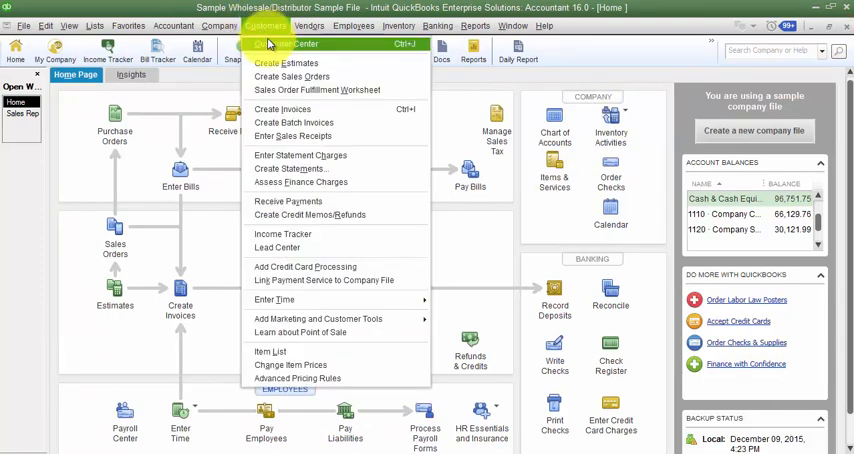
click(287, 43)
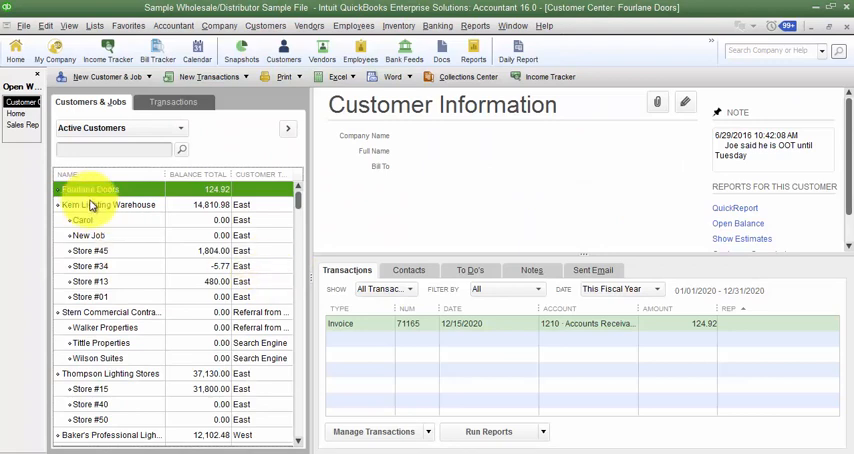
double_click(107, 204)
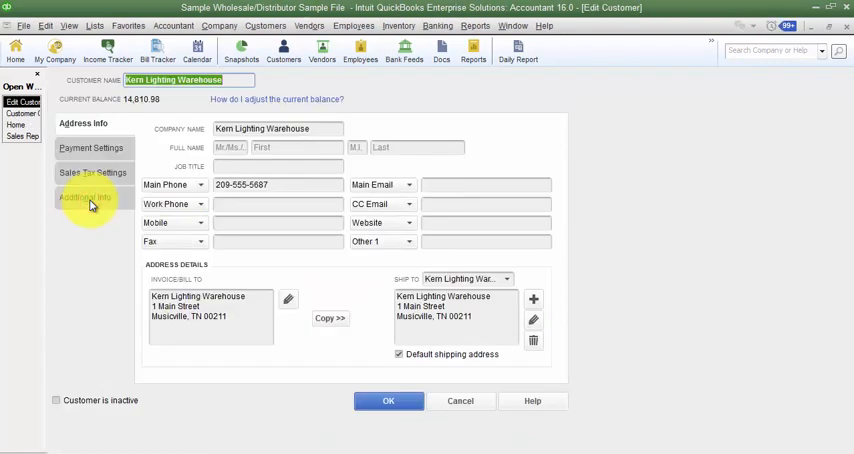
Set Kern Lighting Warehouse's Rep to MK on Additional Info and save
click(91, 148)
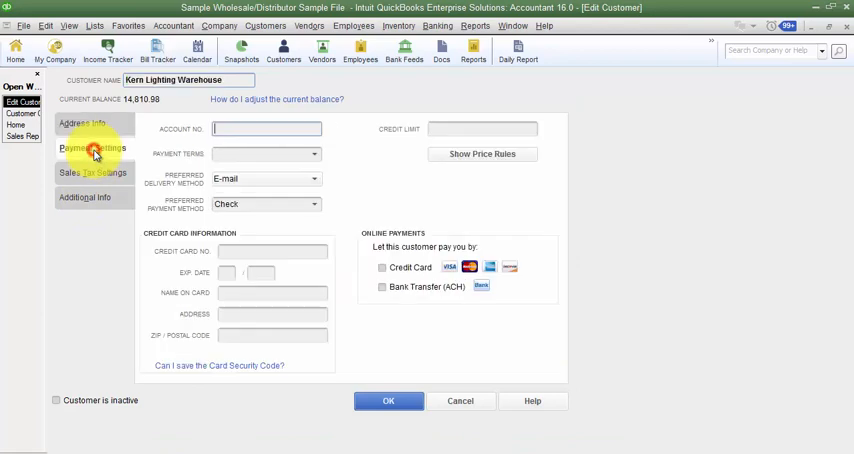
click(85, 197)
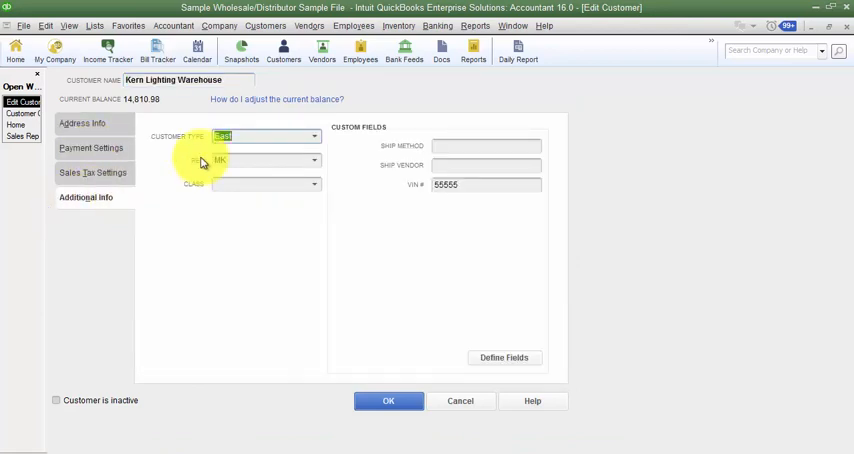
click(314, 160)
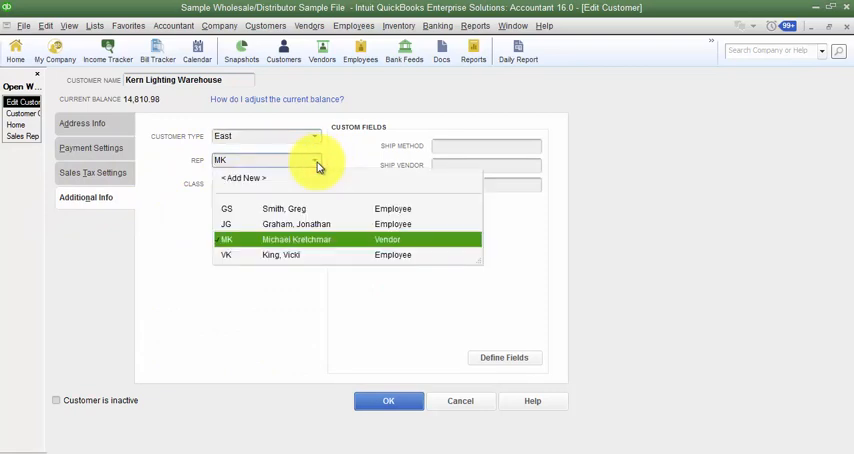
click(295, 239)
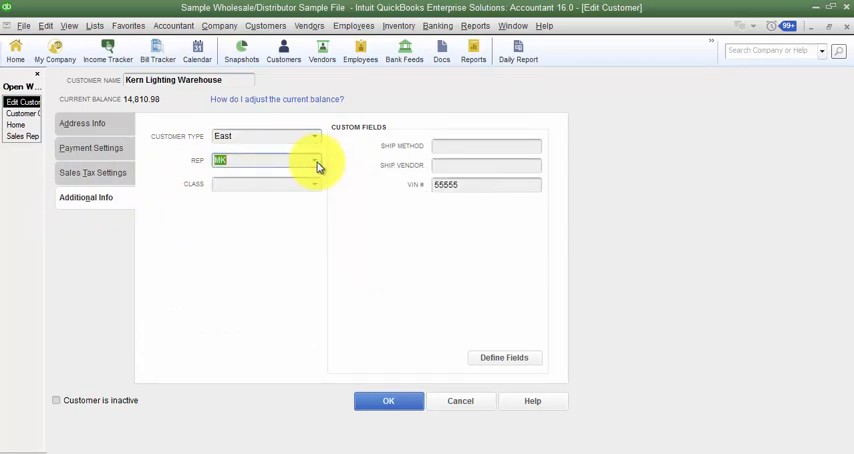
mouse_move(349, 363)
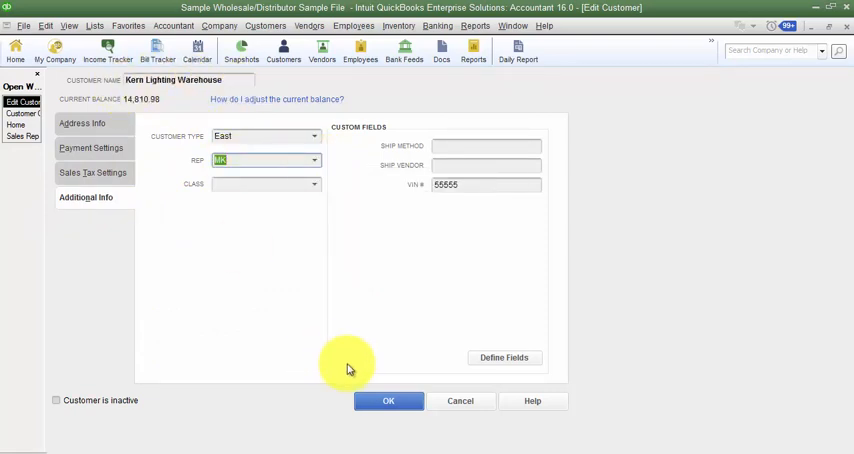
click(388, 401)
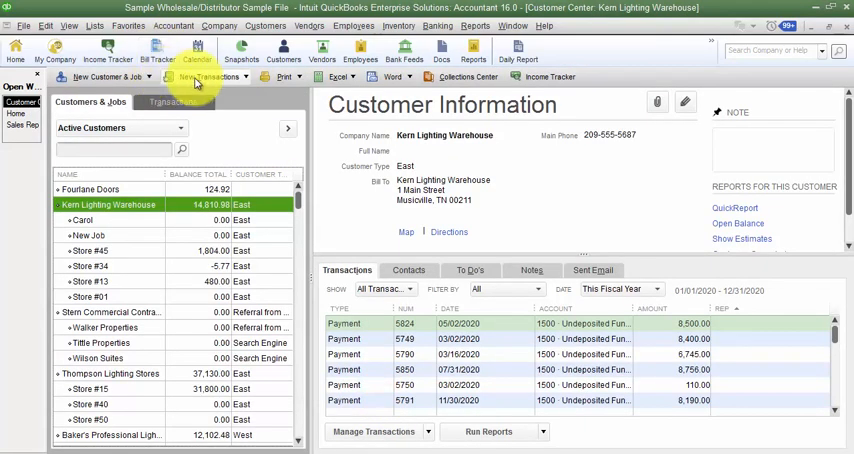
click(210, 77)
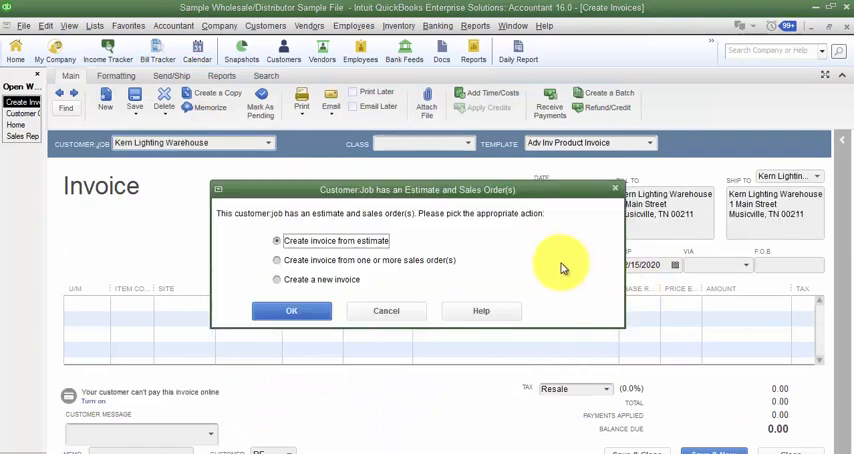
click(291, 310)
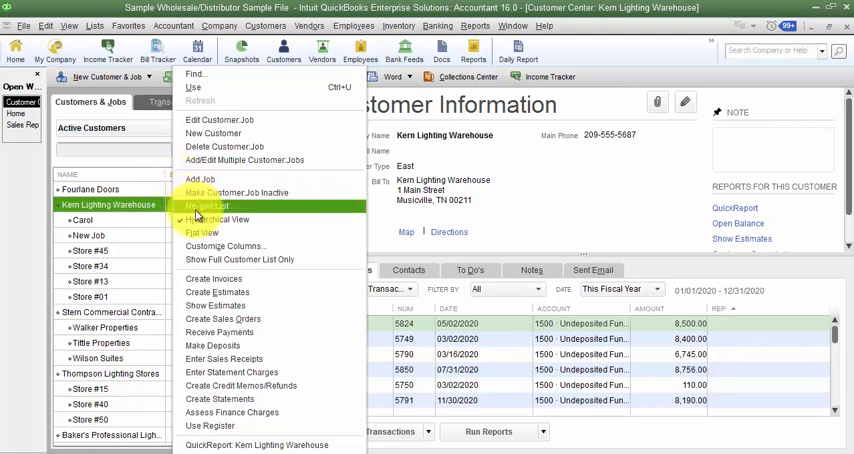
mouse_move(213, 219)
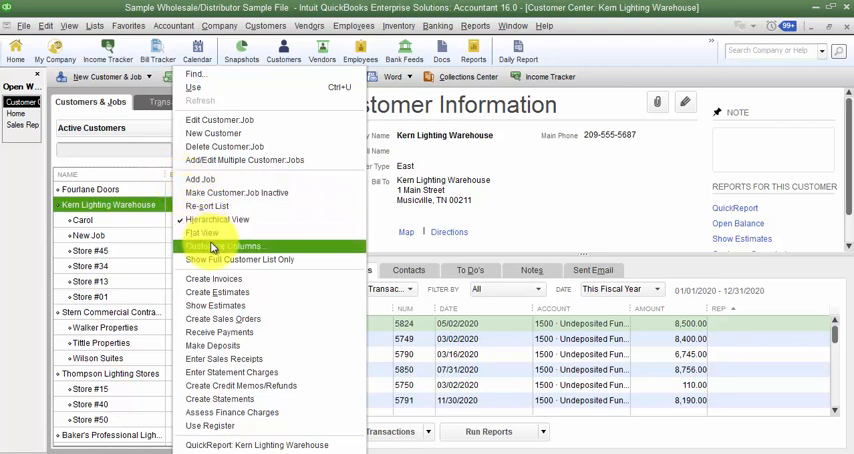
Add a Rep column to the Customers & Jobs list showing initials like MK and JG
click(224, 245)
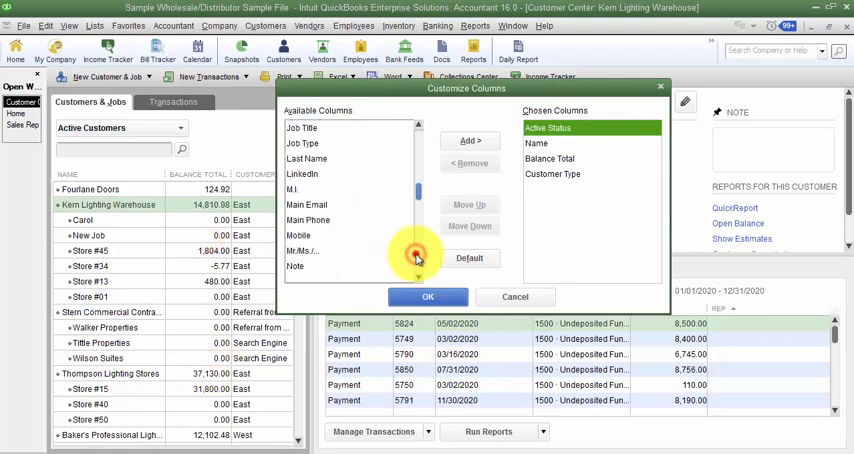
scroll(down, 3)
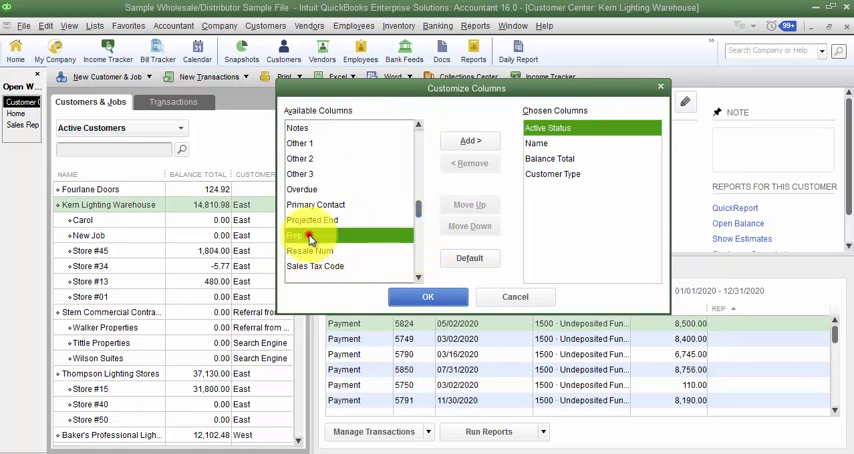
click(427, 296)
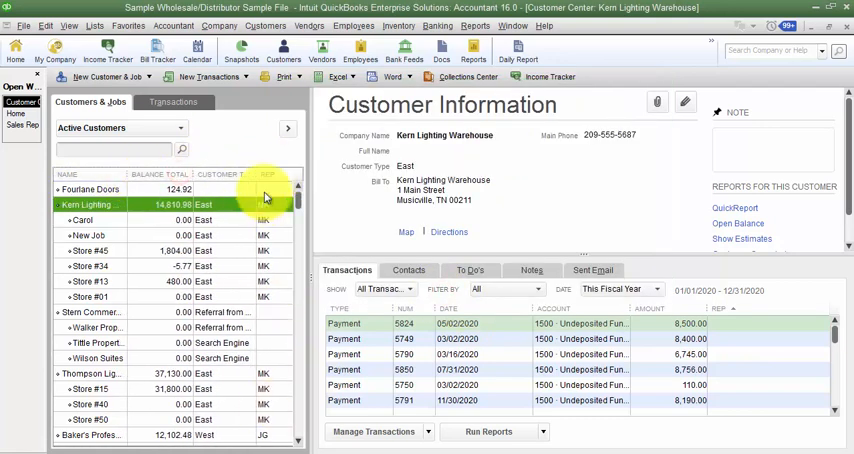
Add a Rep column to Store #34's transaction list
click(90, 266)
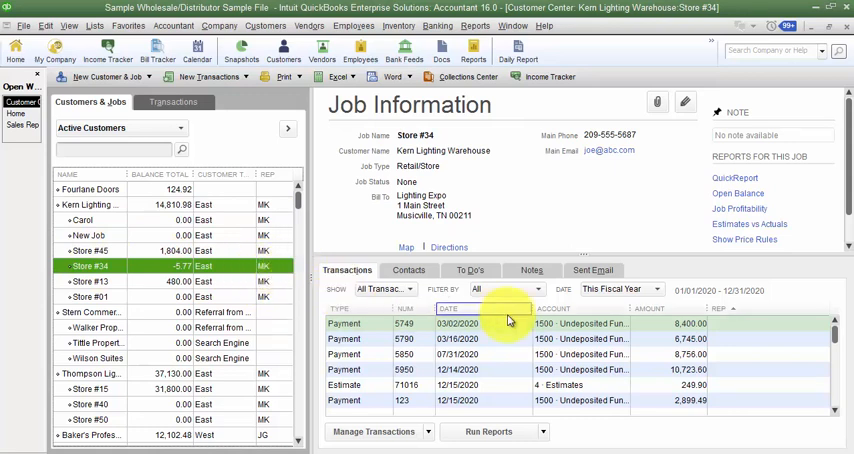
right_click(510, 323)
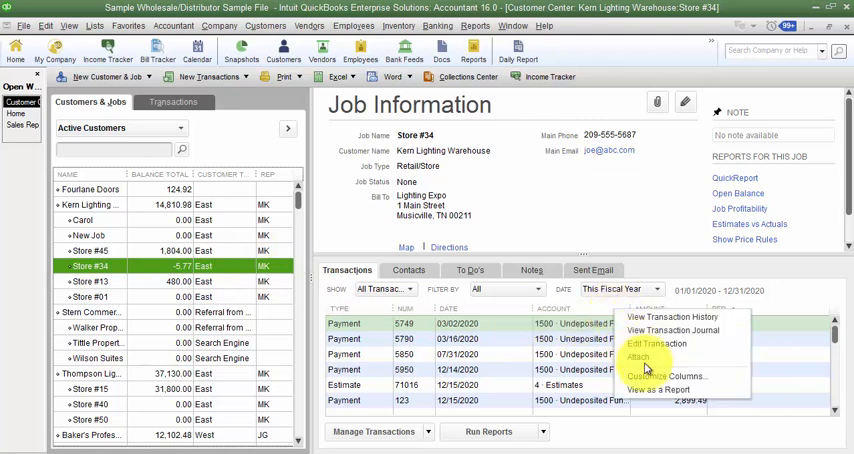
click(666, 376)
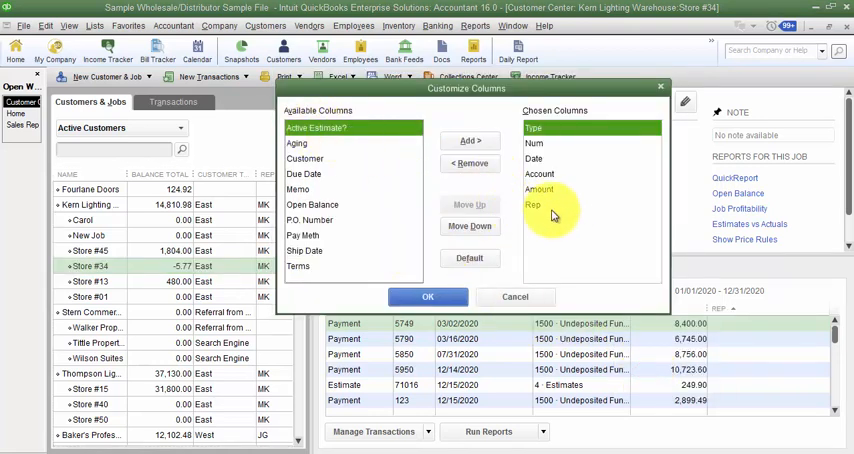
click(534, 204)
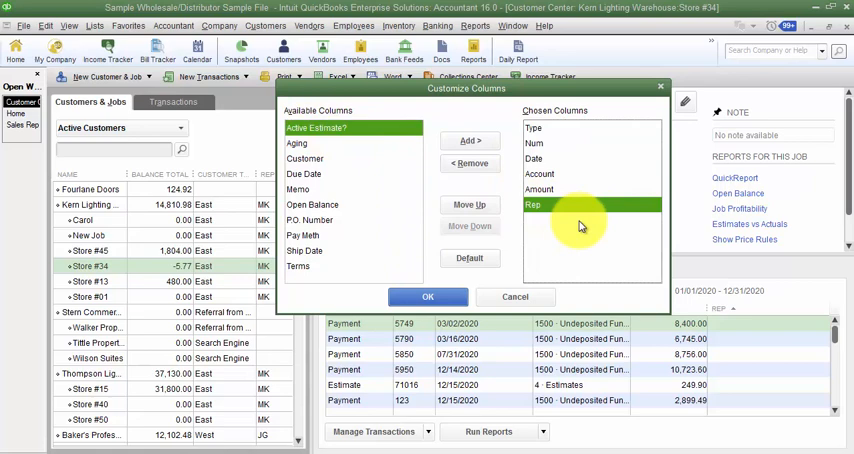
click(427, 296)
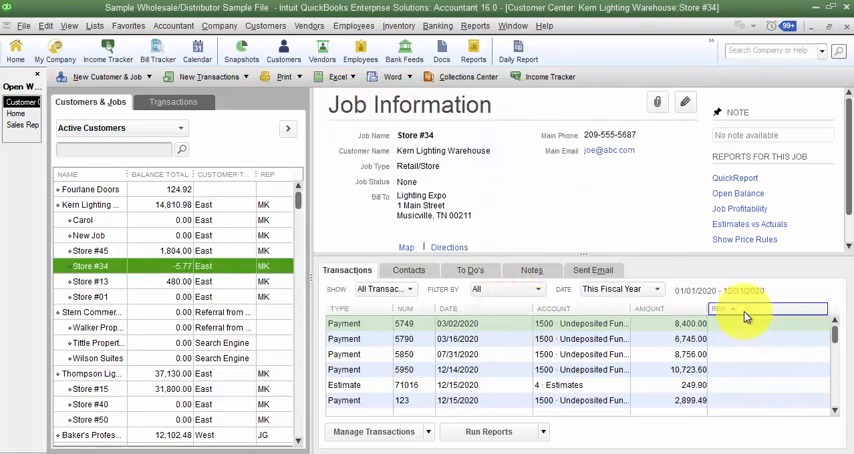
Show only invoices for Store #34 and add a Rep column there
click(378, 289)
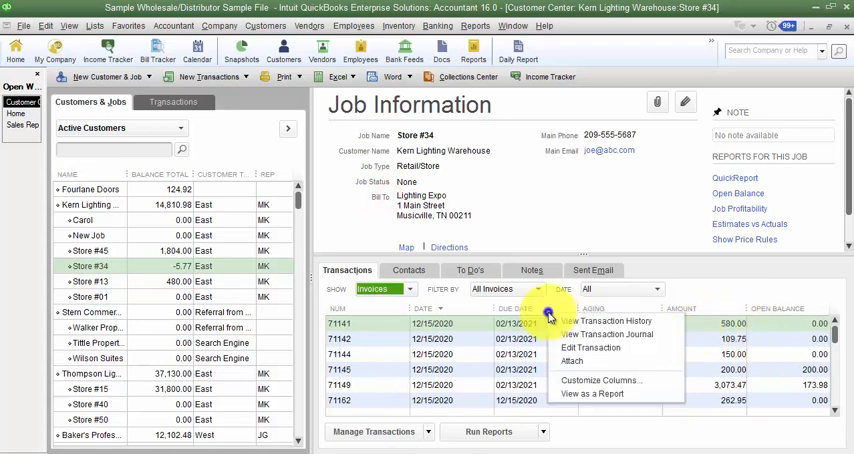
click(600, 380)
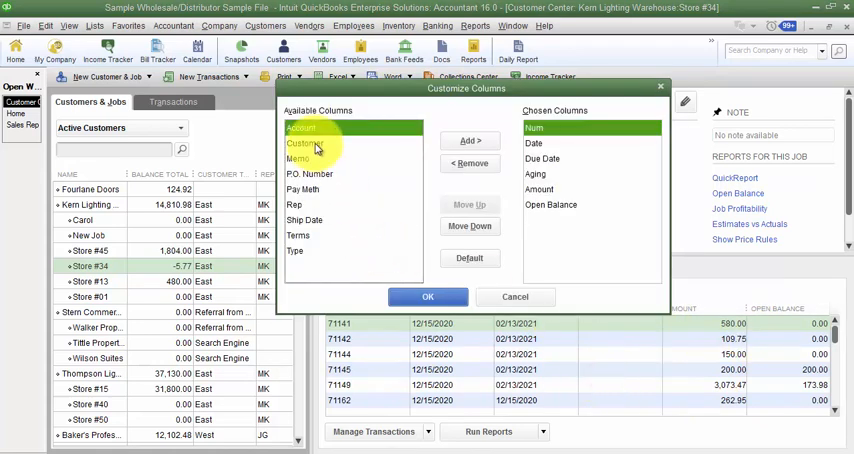
click(469, 140)
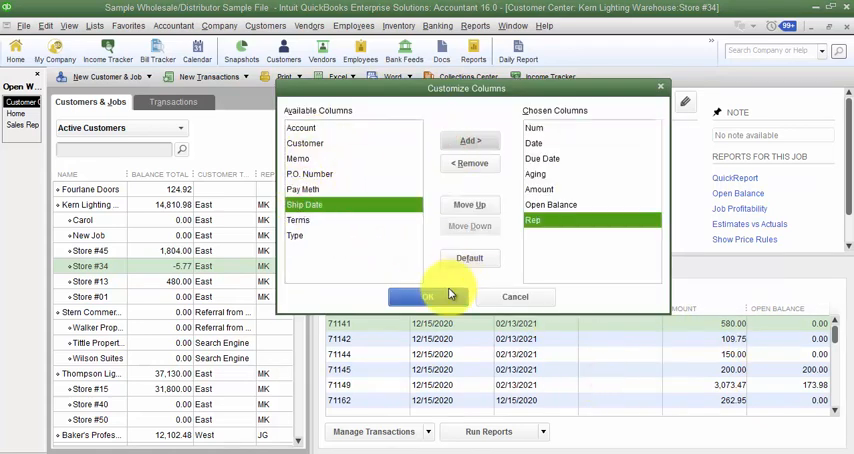
click(427, 296)
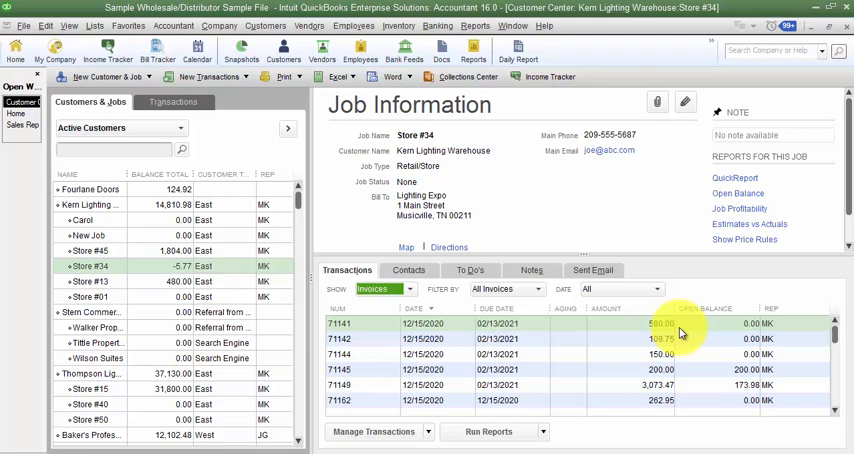
mouse_move(715, 388)
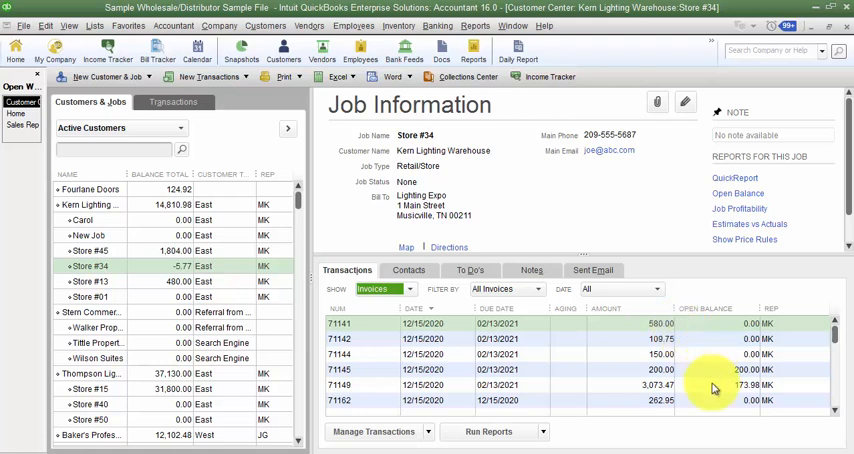
mouse_move(770, 335)
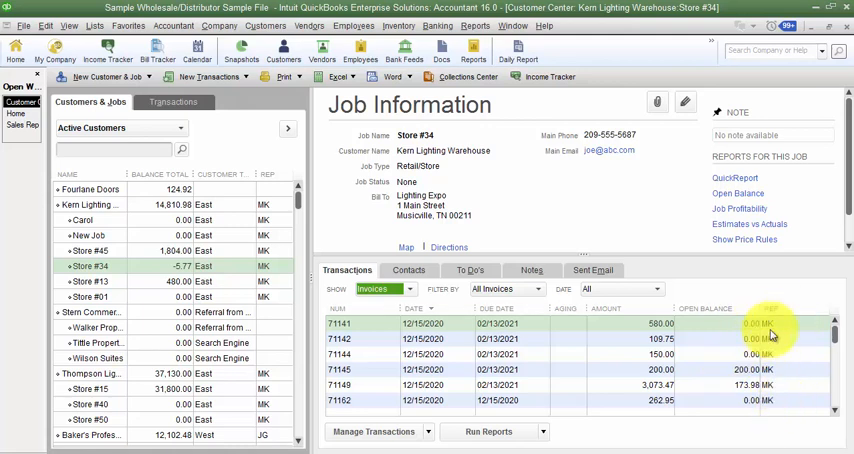
mouse_move(795, 413)
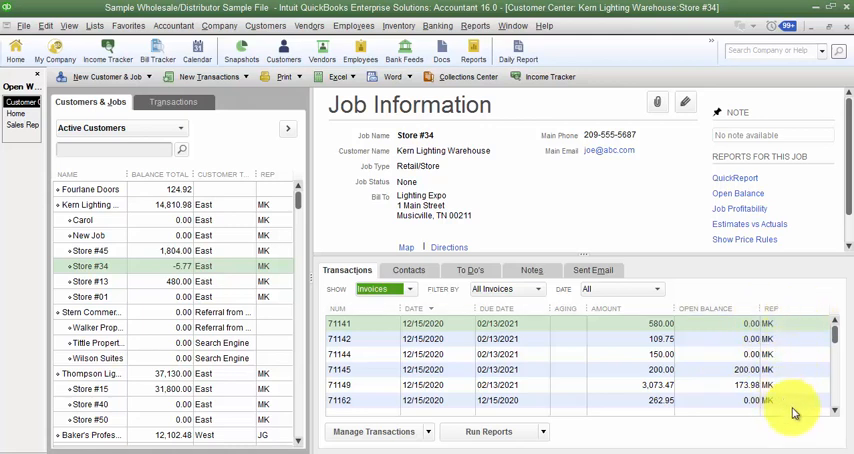
mouse_move(735, 283)
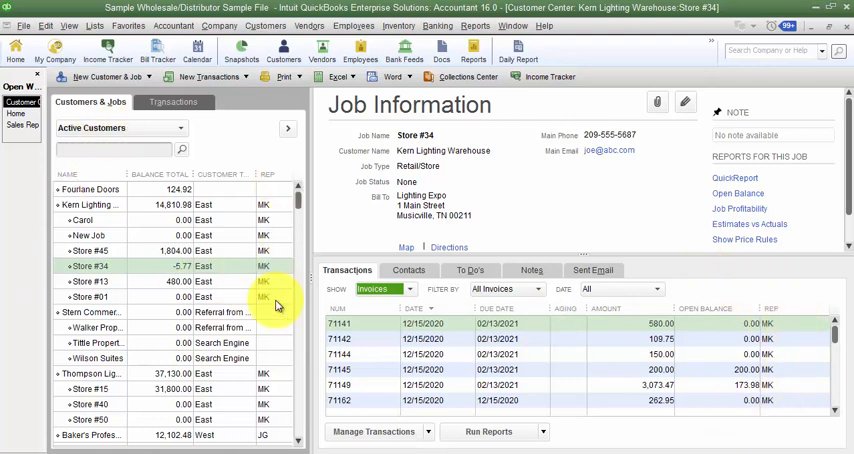
click(474, 25)
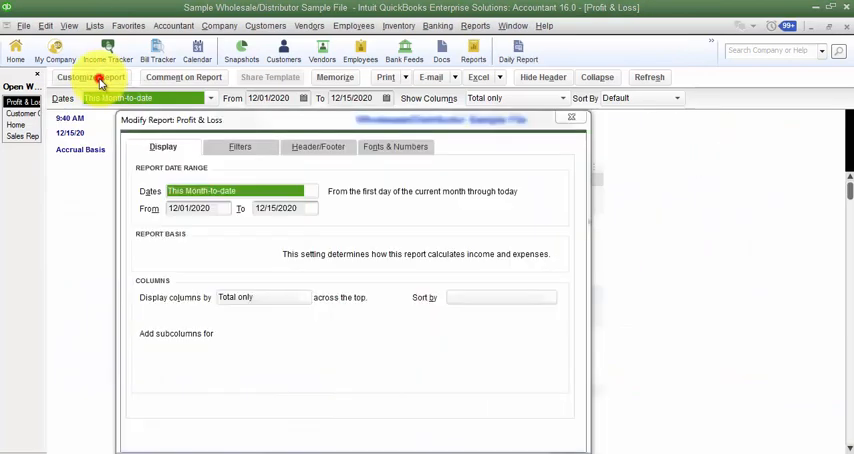
Filter the Profit & Loss report to Rep JG and show columns by Rep
click(239, 146)
text(rep)
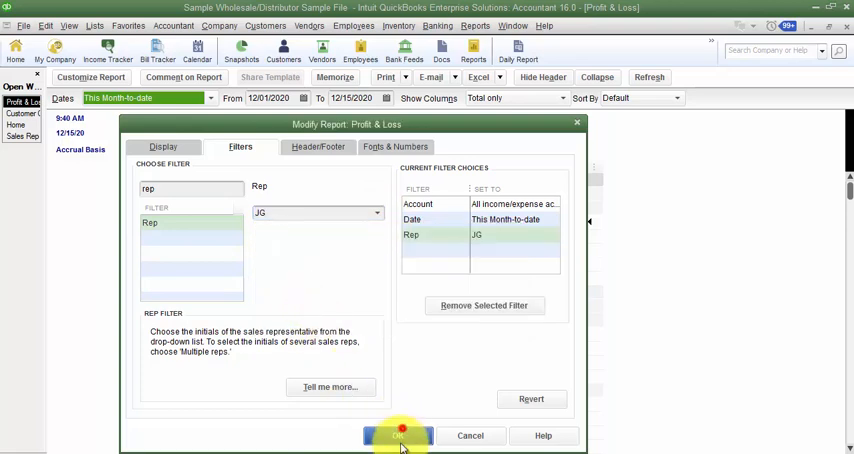
click(398, 435)
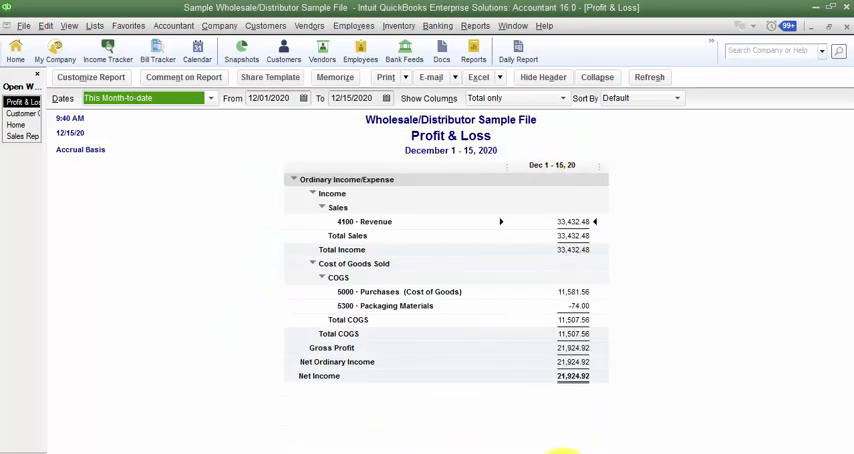
click(513, 97)
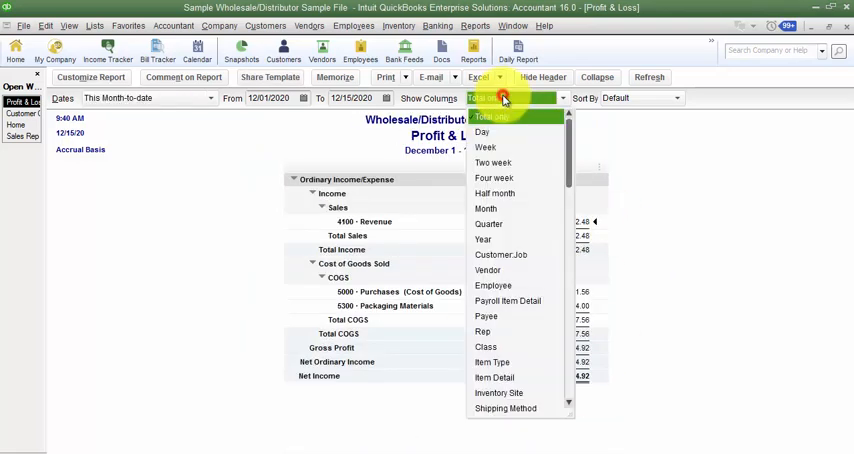
mouse_move(490, 335)
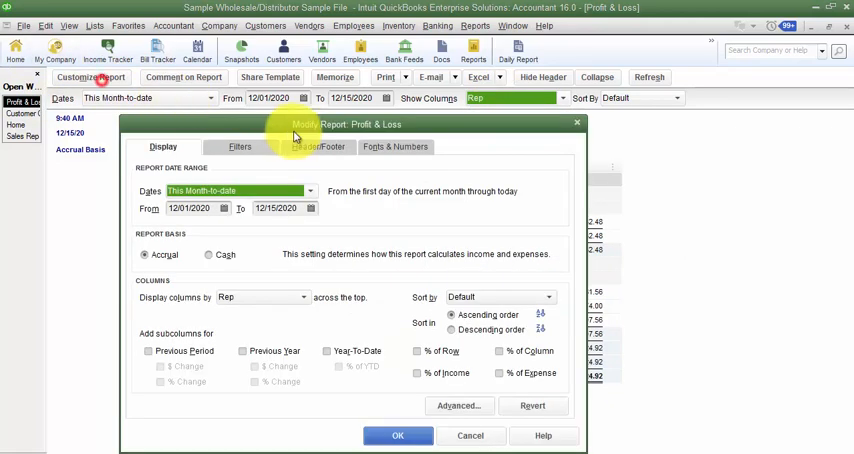
click(239, 146)
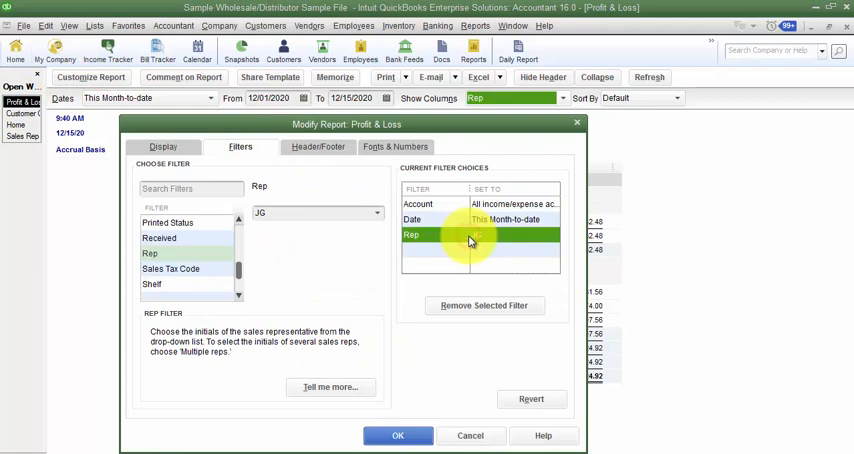
click(397, 435)
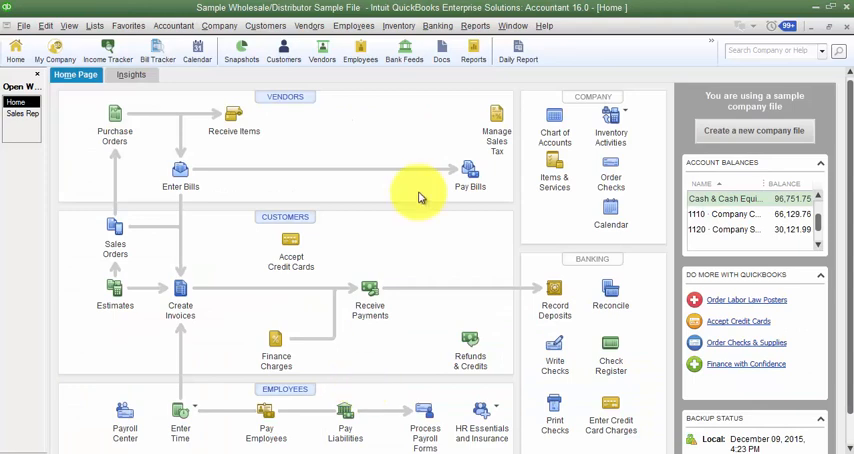
mouse_move(414, 217)
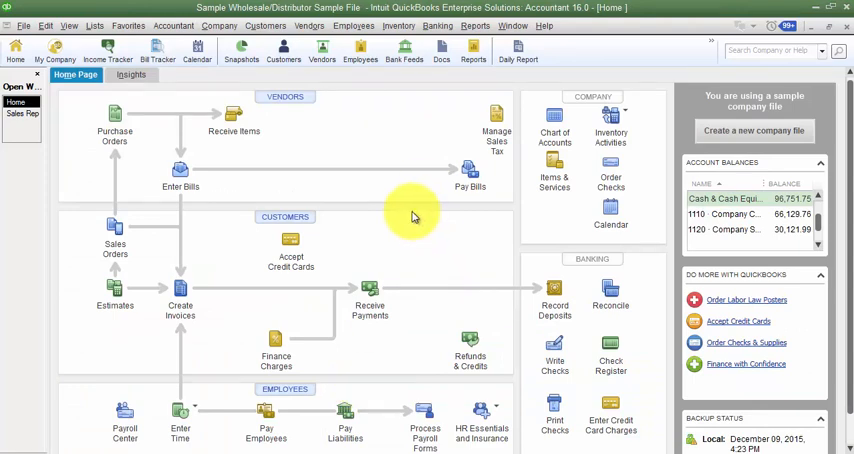
mouse_move(432, 282)
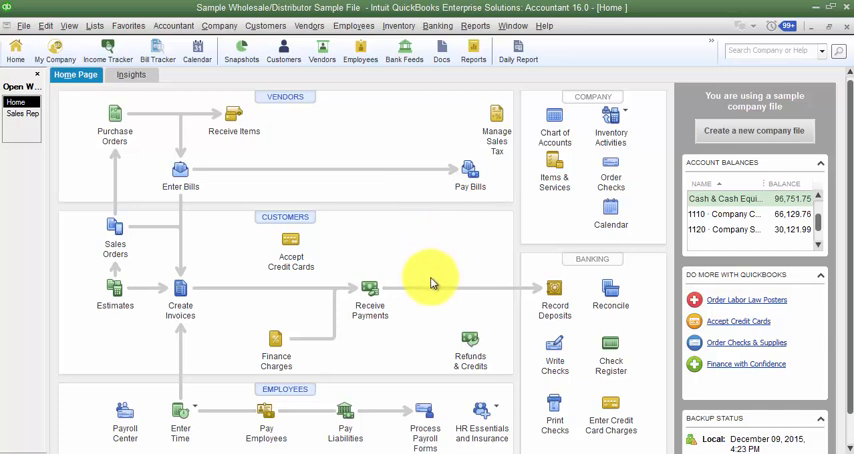
mouse_move(431, 278)
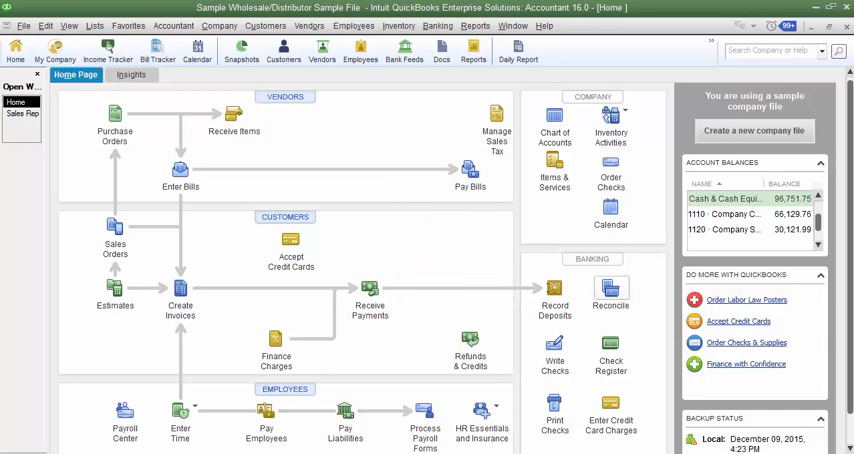